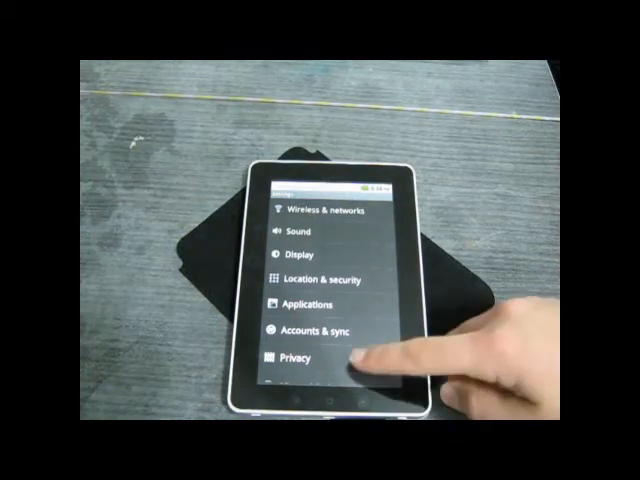
- Scroll through About tablet and open the battery status page showing not charging and battery level
{"action": "scroll", "scroll_direction": "down", "scroll_amount": 3}
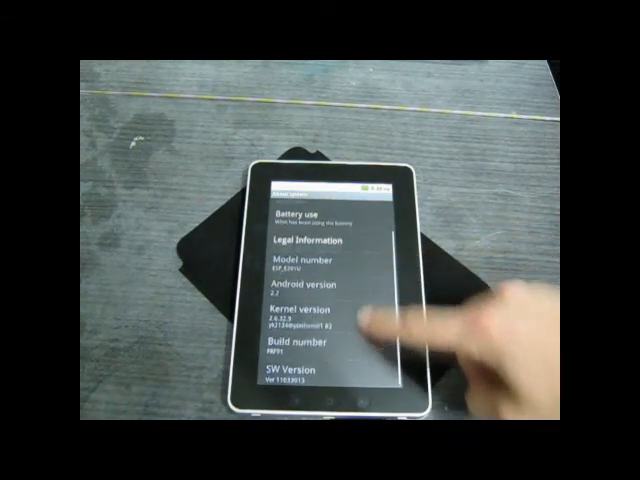
{"action": "left_click", "coordinate": [300, 210]}
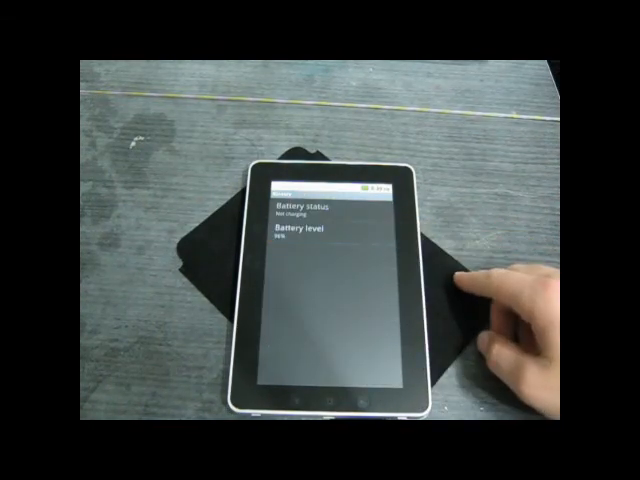